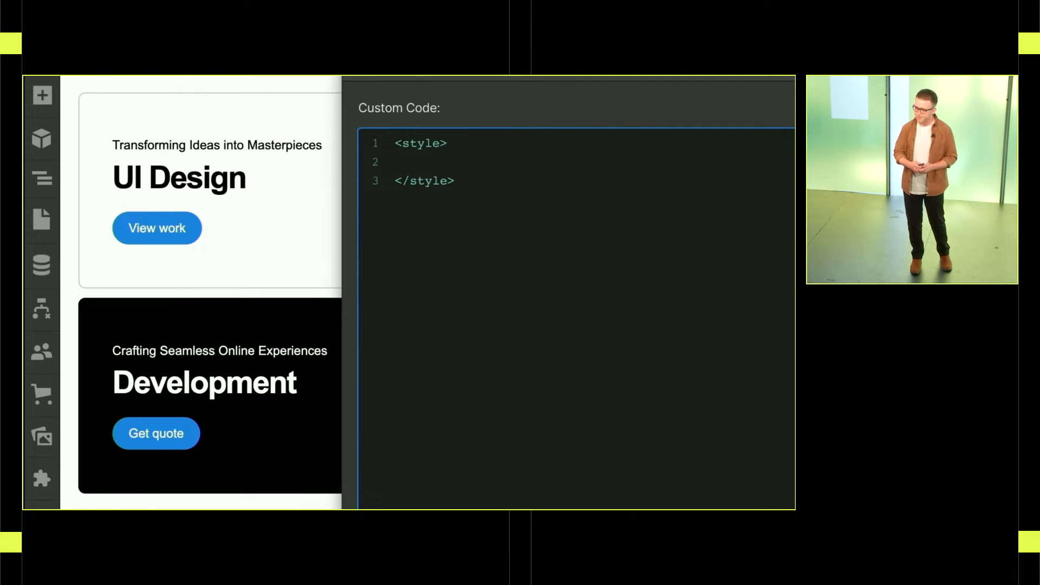
# - Add an html rule with --brand-1: red and a .subheading rule using color: var(--brand-1)
pyautogui.write('html {')
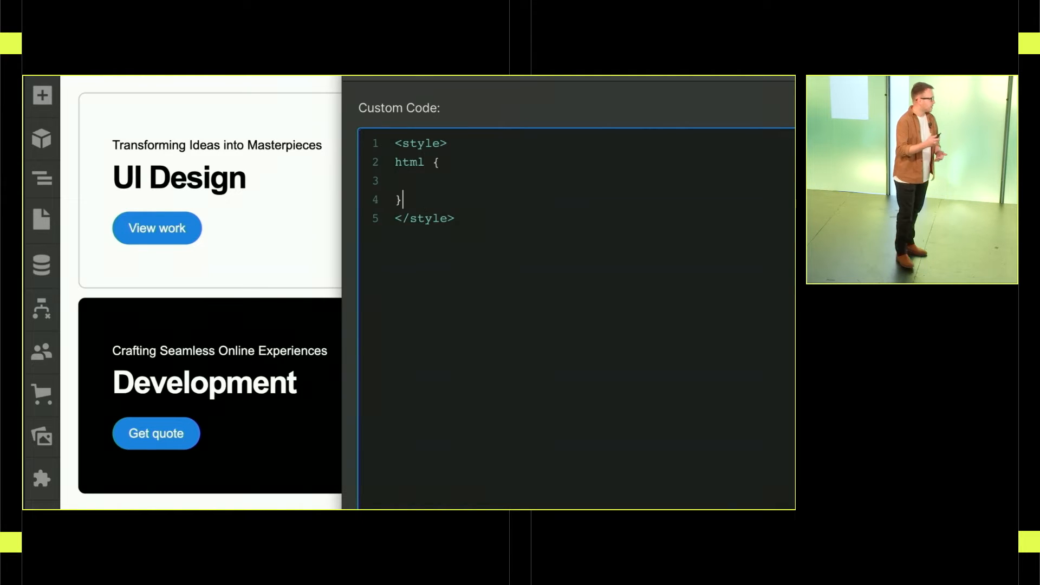
pyautogui.write('--brand-1: red;')
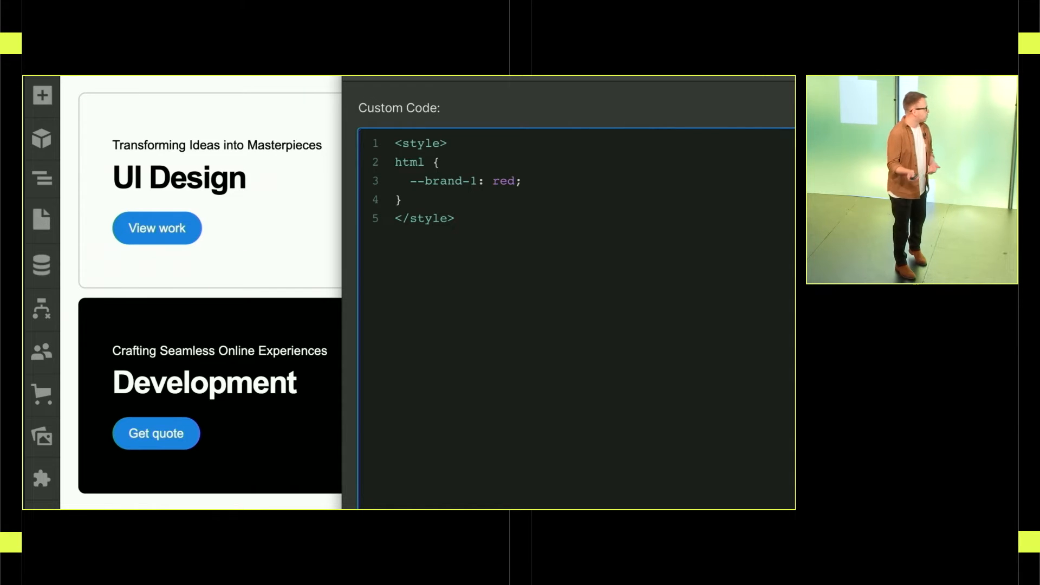
pyautogui.write('.subheading {')
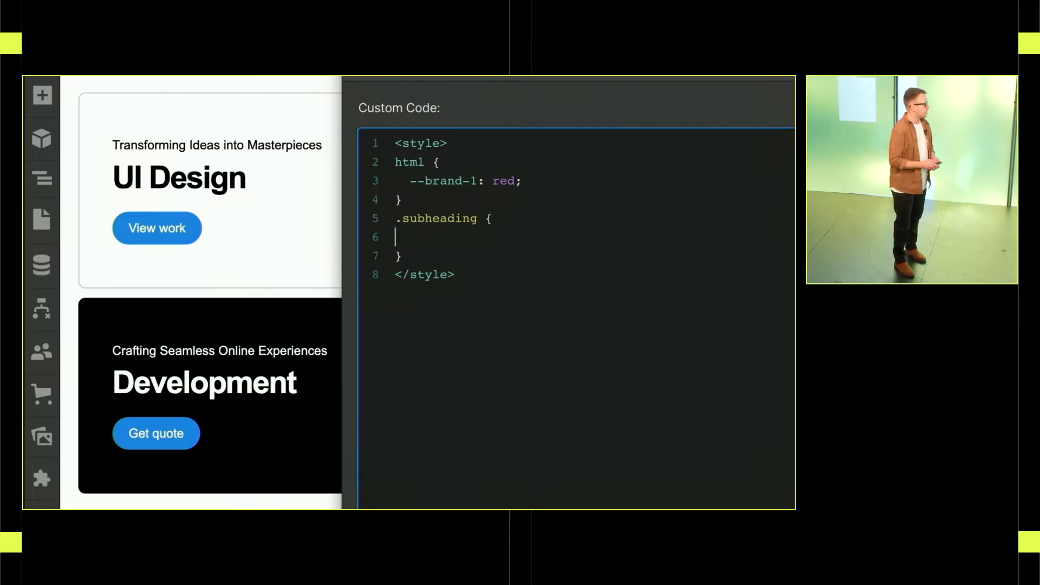
pyautogui.write('color: var(--brand-1)')
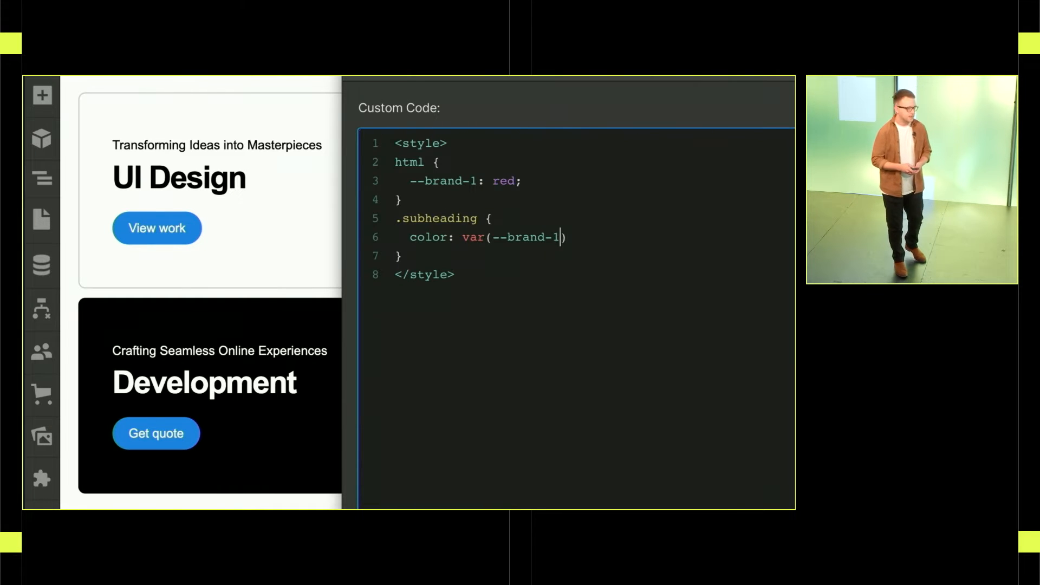
pyautogui.write(';')
pyautogui.write('.button {')
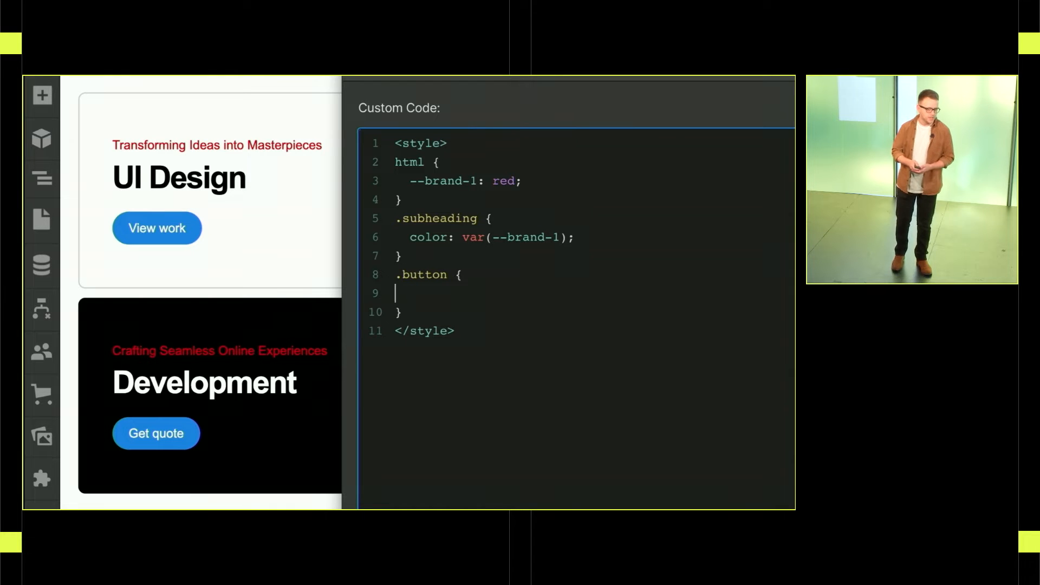
pyautogui.write('background-color: var(--brand-1);')
pyautogui.click(459, 181)
pyautogui.write('blu')
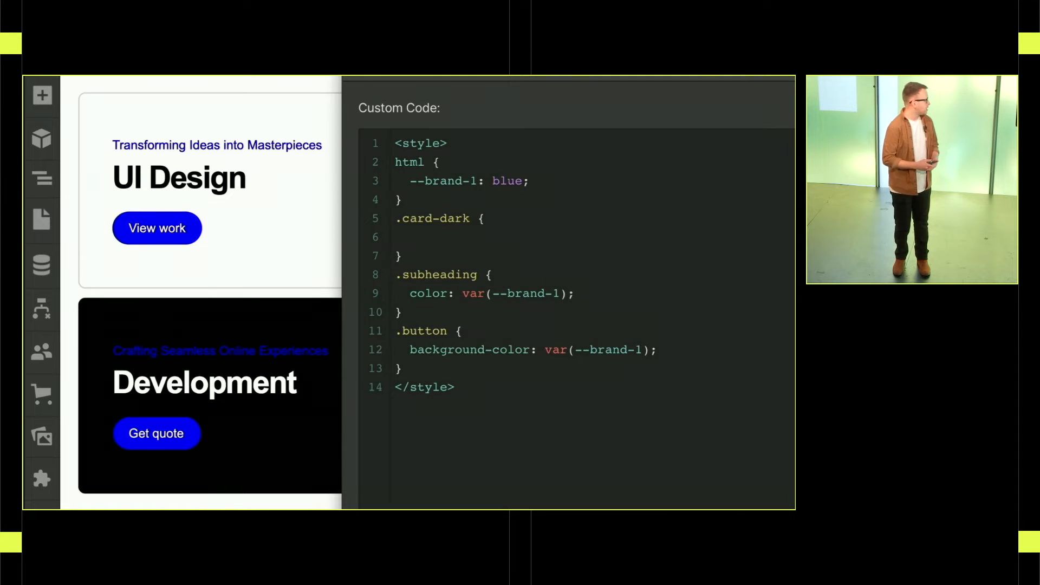
# - Add --brand-2: yellow and a --text-color-secondary variable, overriding it with var(--brand-2) for dark cards
pyautogui.write('--brand-2: yellow;')
pyautogui.write('--text-color-secondary: var(')
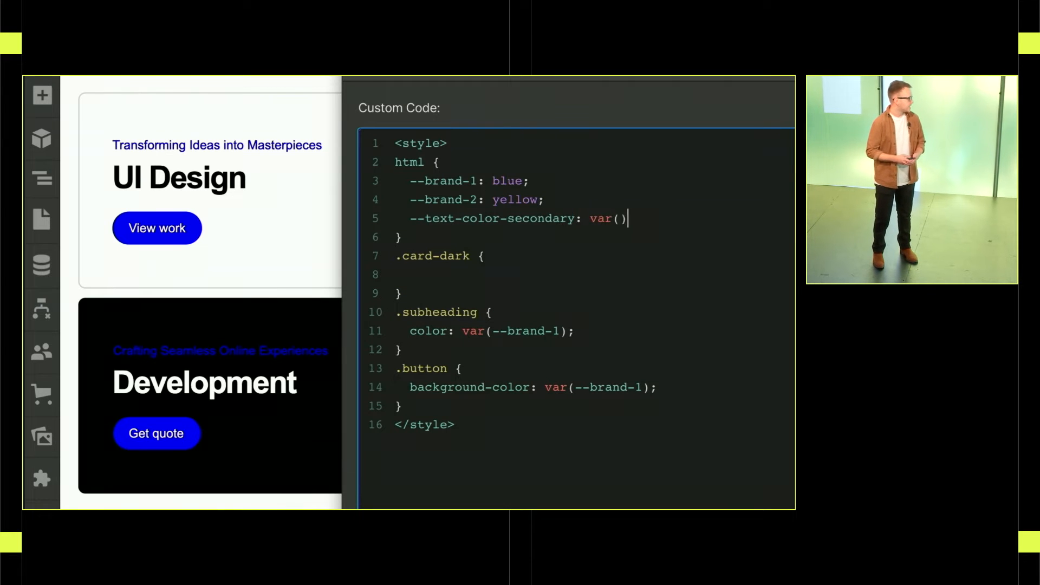
pyautogui.write('--brand-1);')
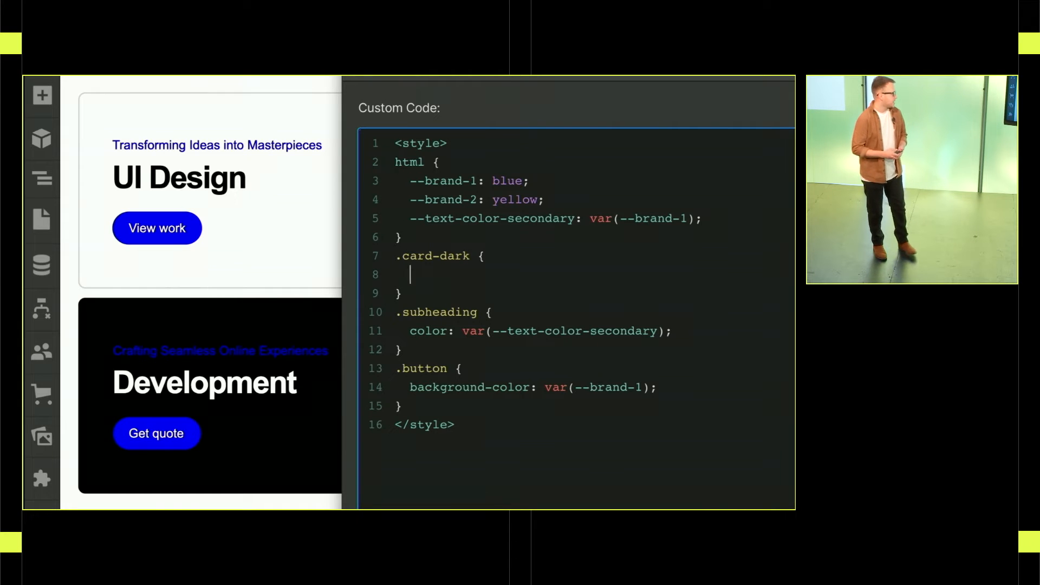
pyautogui.write('--text-color-secondary: v')
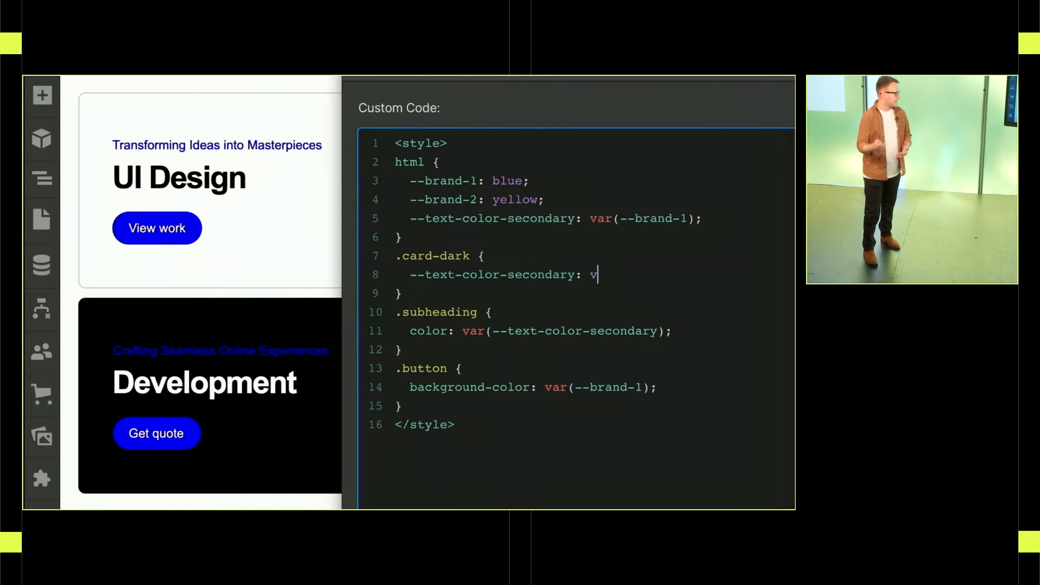
pyautogui.write('ar(--brand-2);')
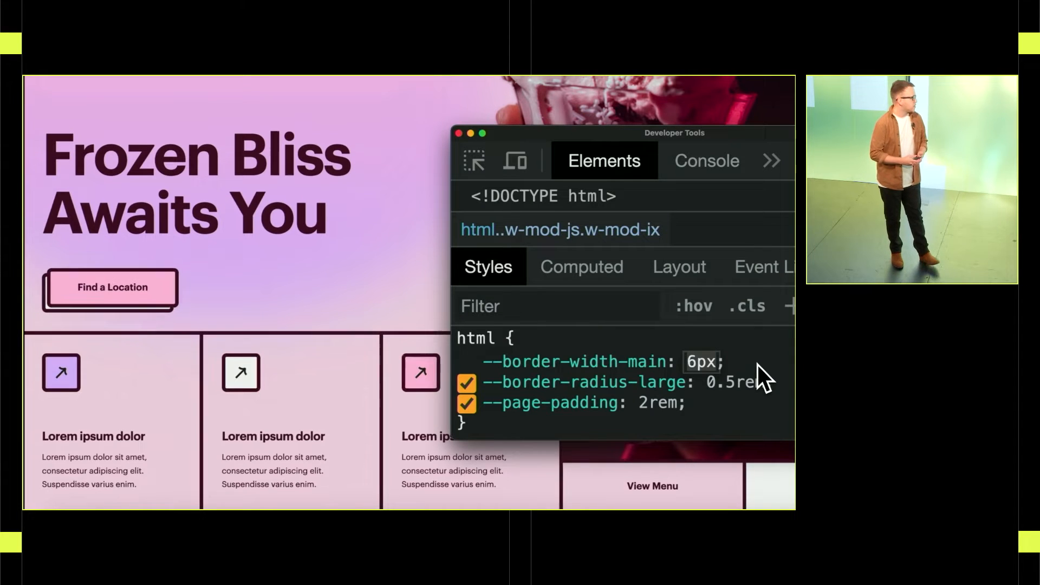
# - Change the html variables to 3px main border width, 1.5rem large radius and 3rem page padding
pyautogui.write('3px')
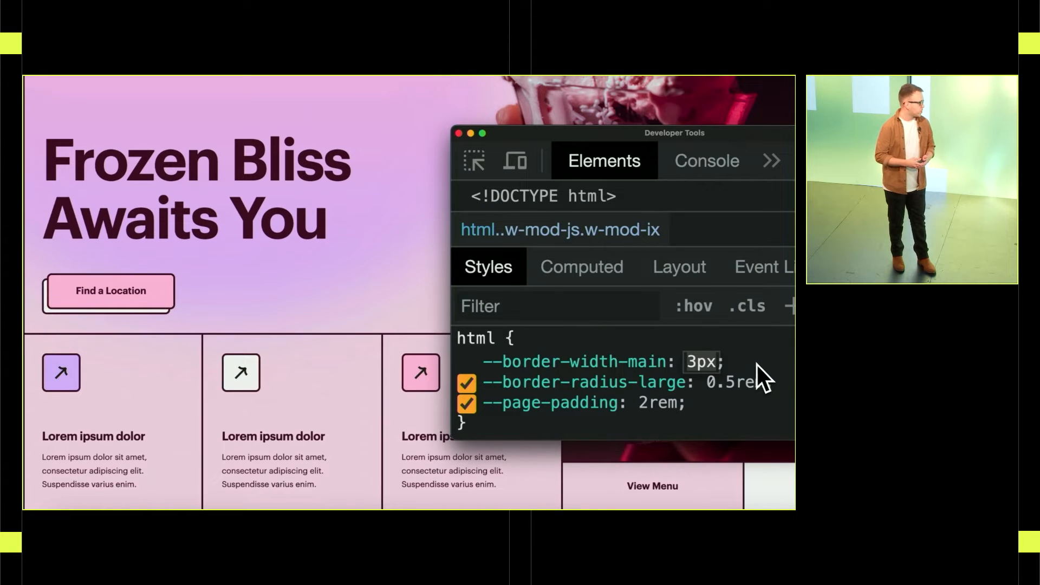
pyautogui.write('1.5rem')
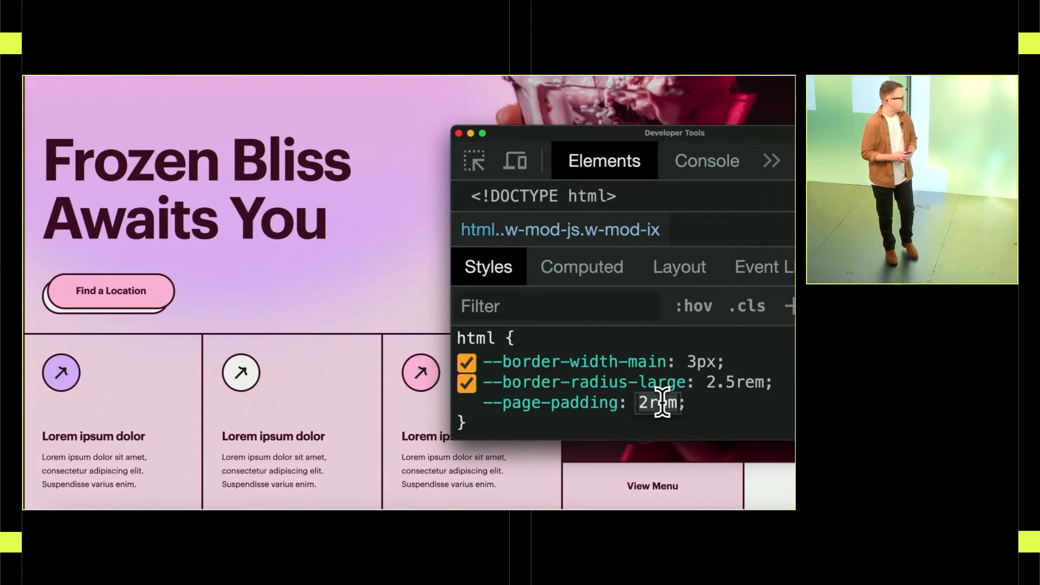
pyautogui.write('3rem')
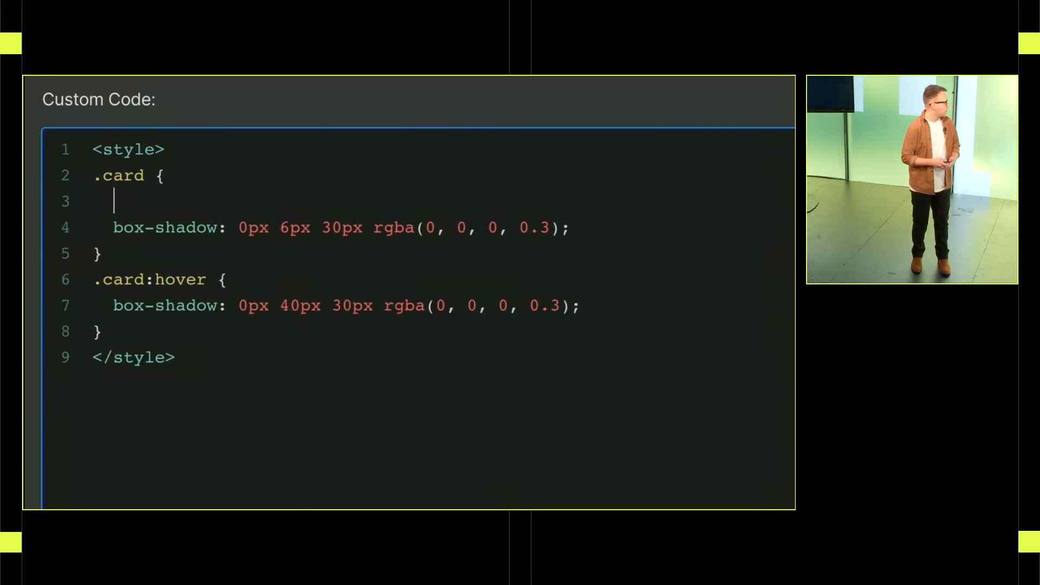
# - Define --y-offset: 6px, use var(--y-offset) in the box-shadow, and set it to 22px on hover
pyautogui.write('--y-offset: 6px;')
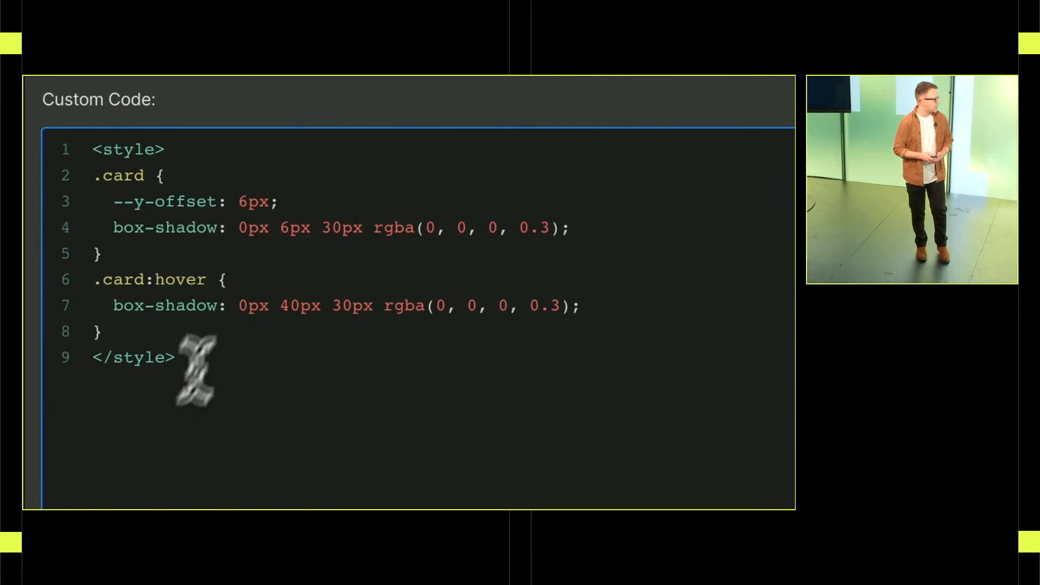
pyautogui.write('var(--y-')
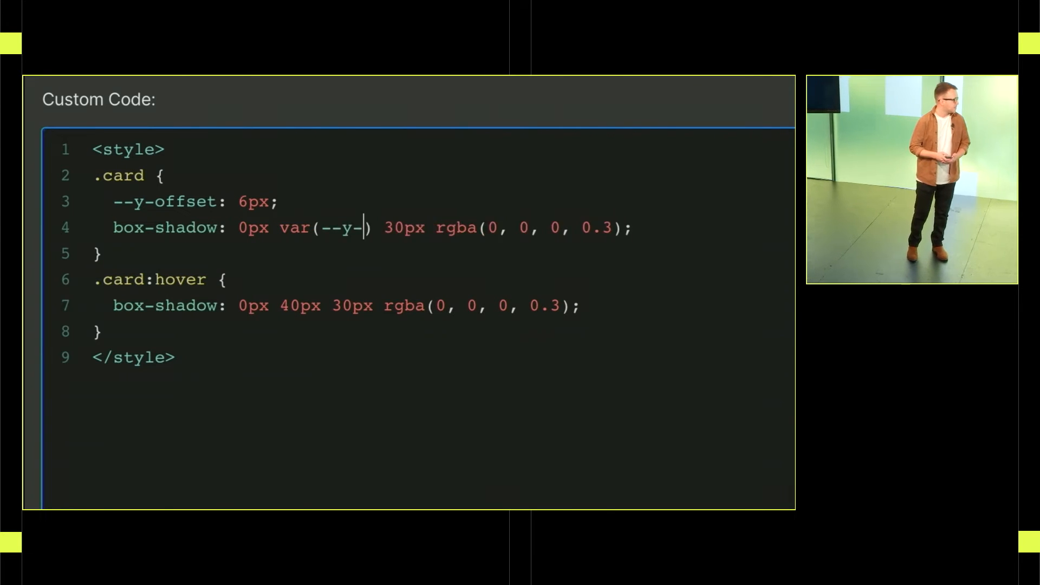
pyautogui.write('offset')
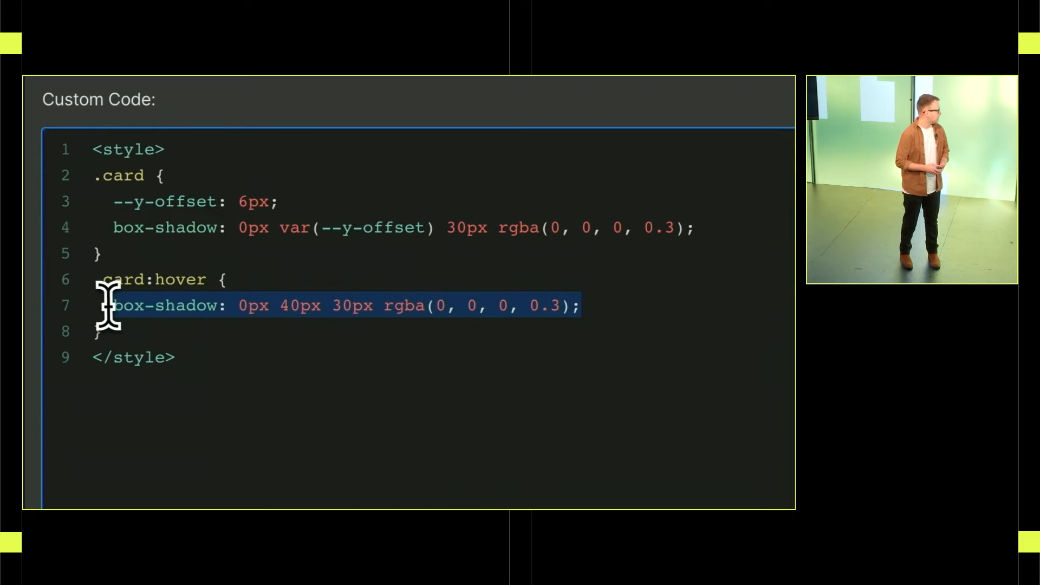
pyautogui.write('--y-offset: 22p')
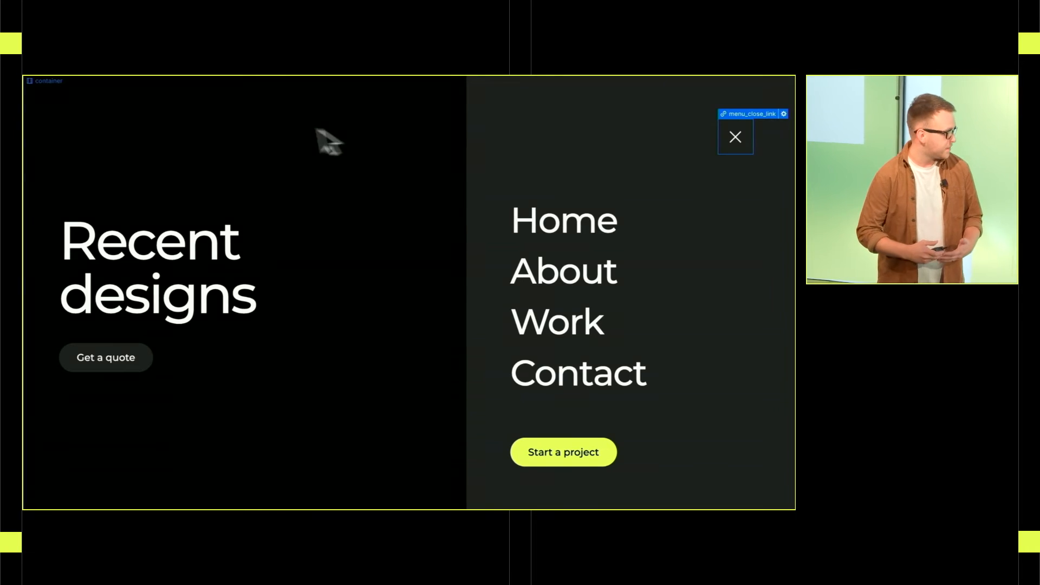
pyautogui.click(60, 106)
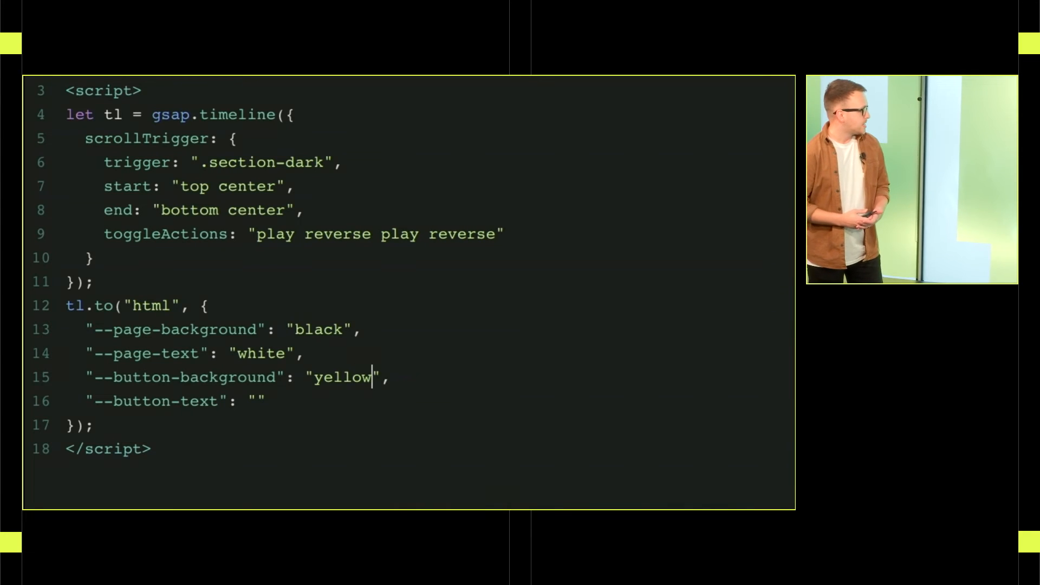
# - Set the --button-text value in the script to black
pyautogui.write('black')
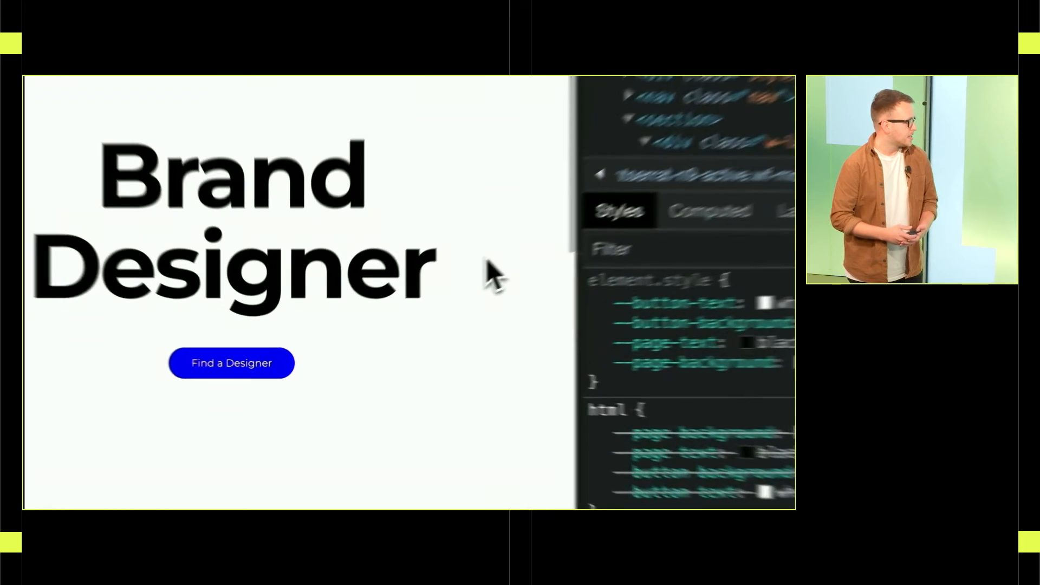
# - Inspect the Find a Designer button through its context menu
pyautogui.rightClick(231, 363)
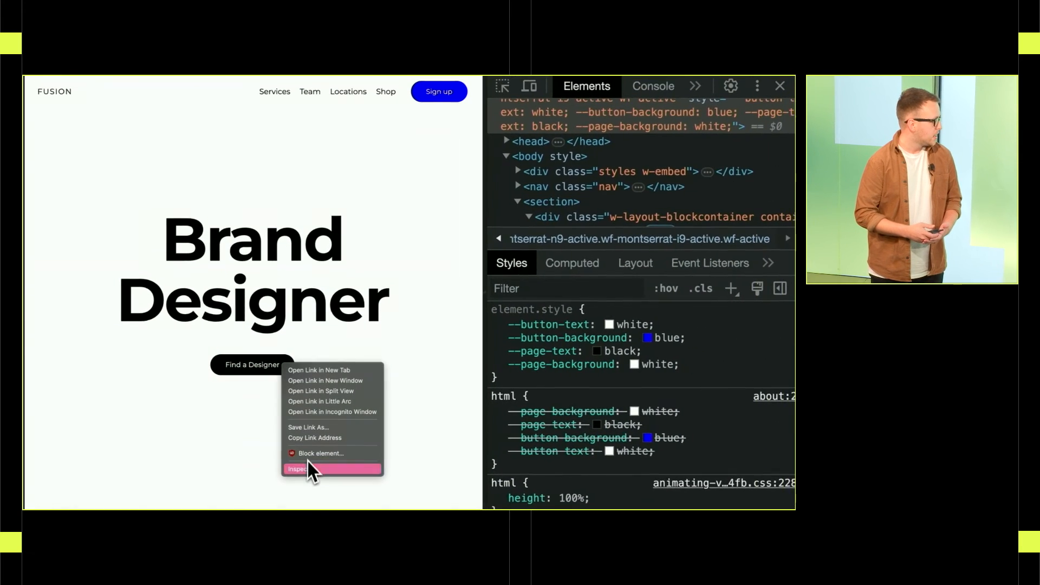
pyautogui.click(298, 469)
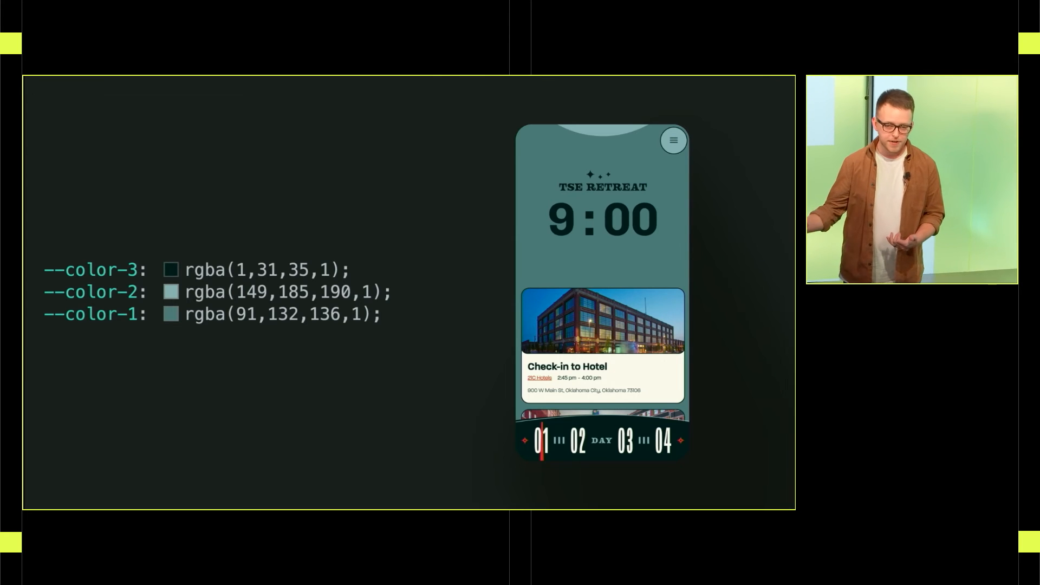
# - Advance the demo to the page showing three cards
pyautogui.press('right')
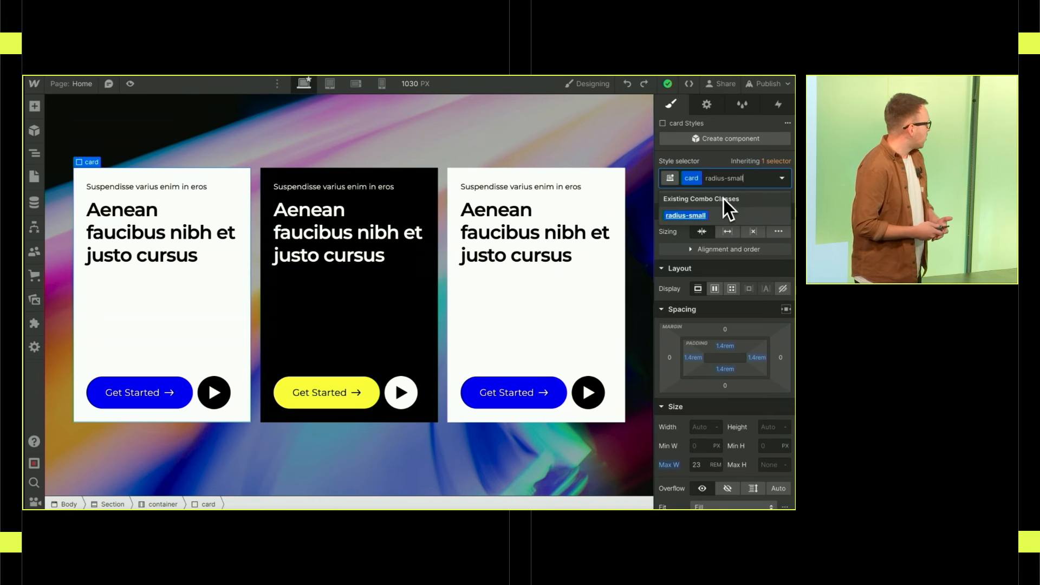
# - Enter card-dark as the class name on the Card component
pyautogui.write('card-dark')
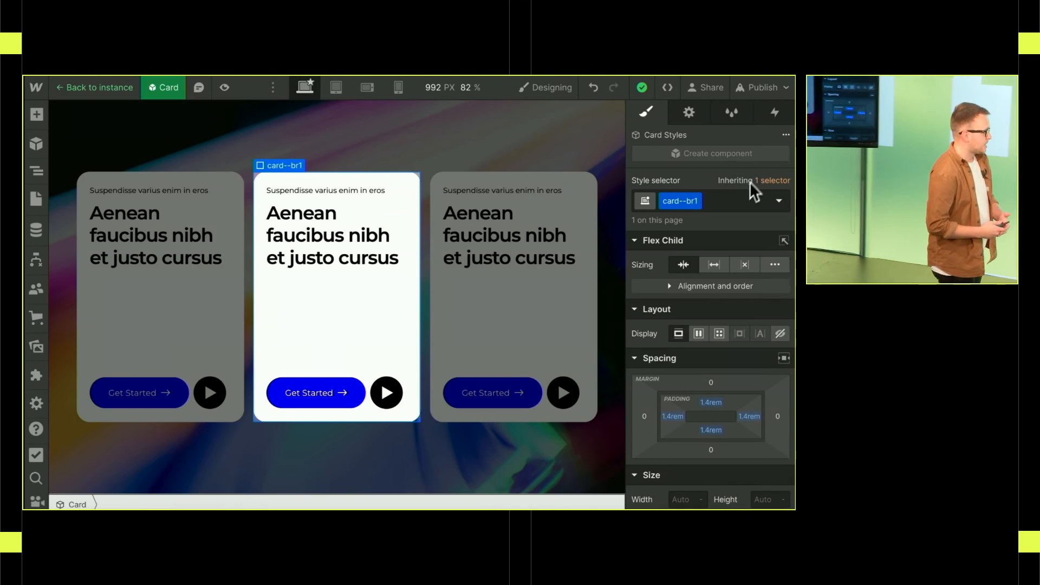
# - Apply the card-dark combo class to card--br1, turning the card black with a yellow button
pyautogui.click(726, 201)
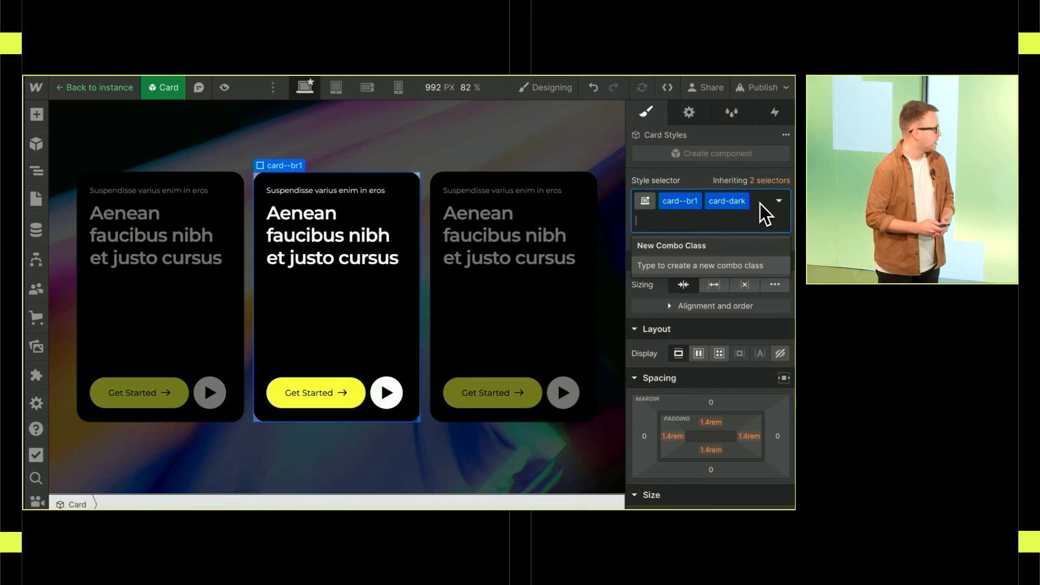
pyautogui.click(93, 87)
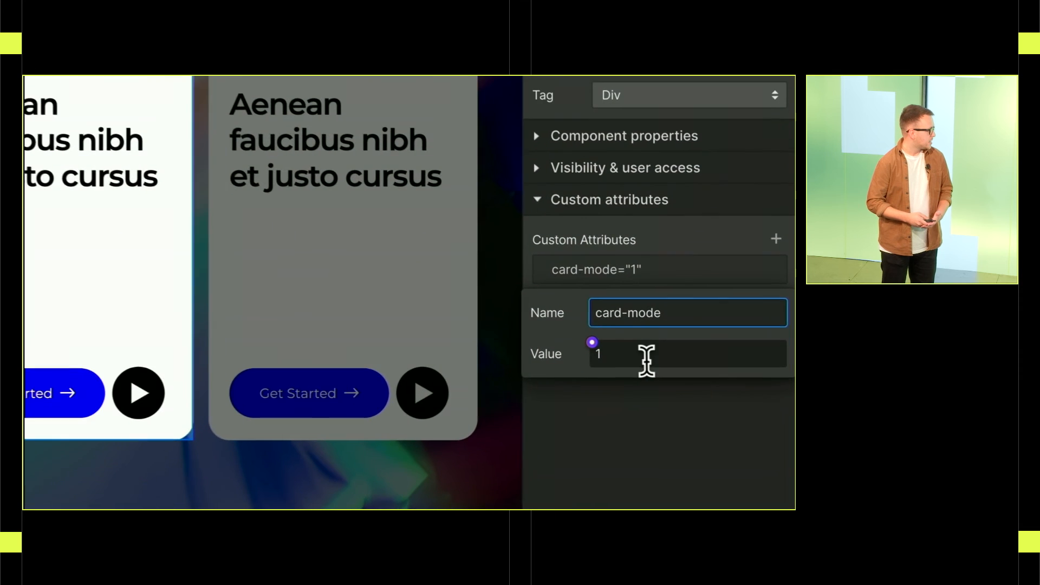
# - Set card-mode to 2 and connect it to a newly created Color Mode component property
pyautogui.write('2')
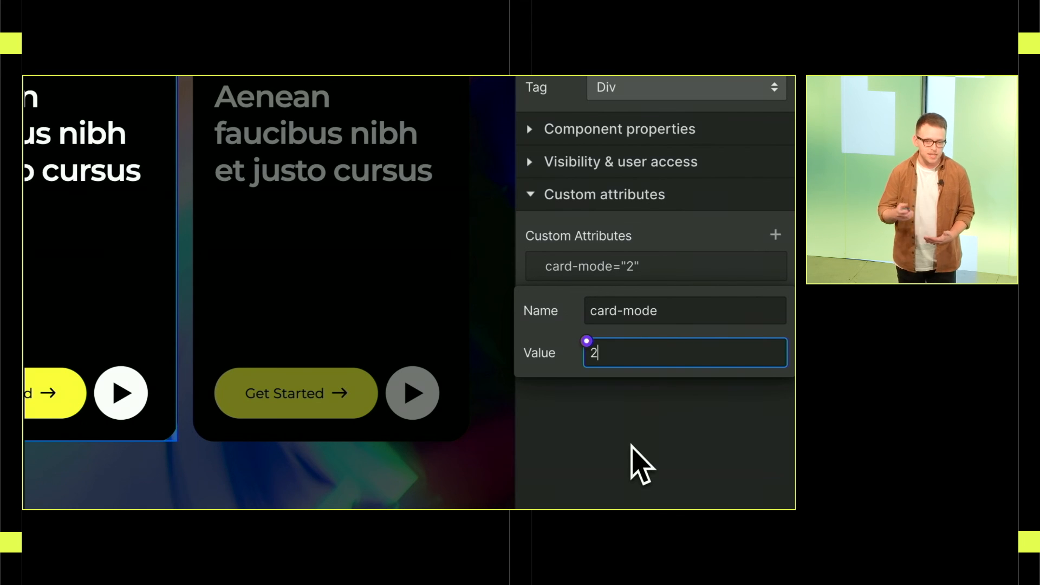
pyautogui.click(683, 352)
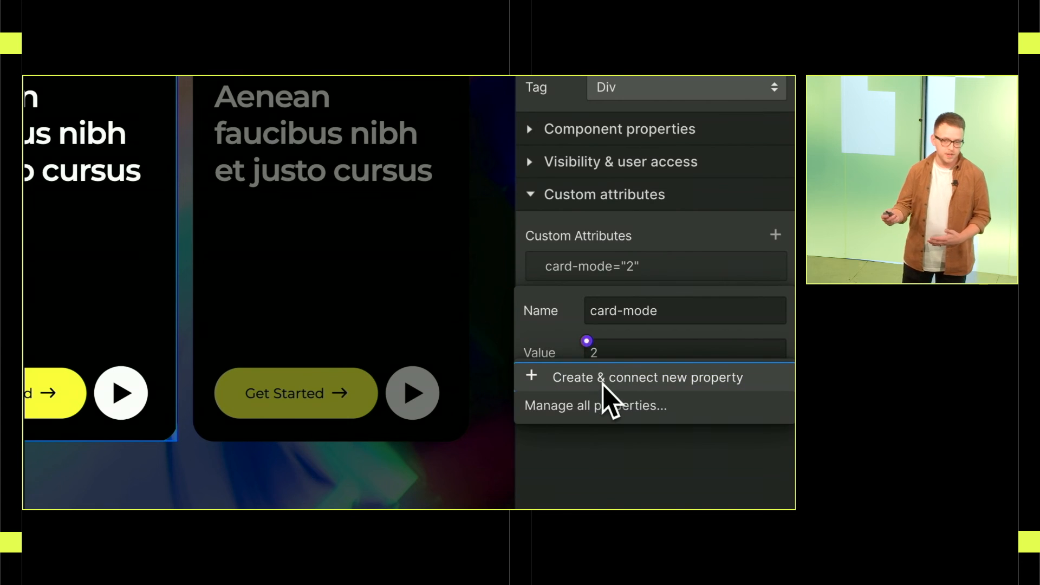
pyautogui.click(647, 377)
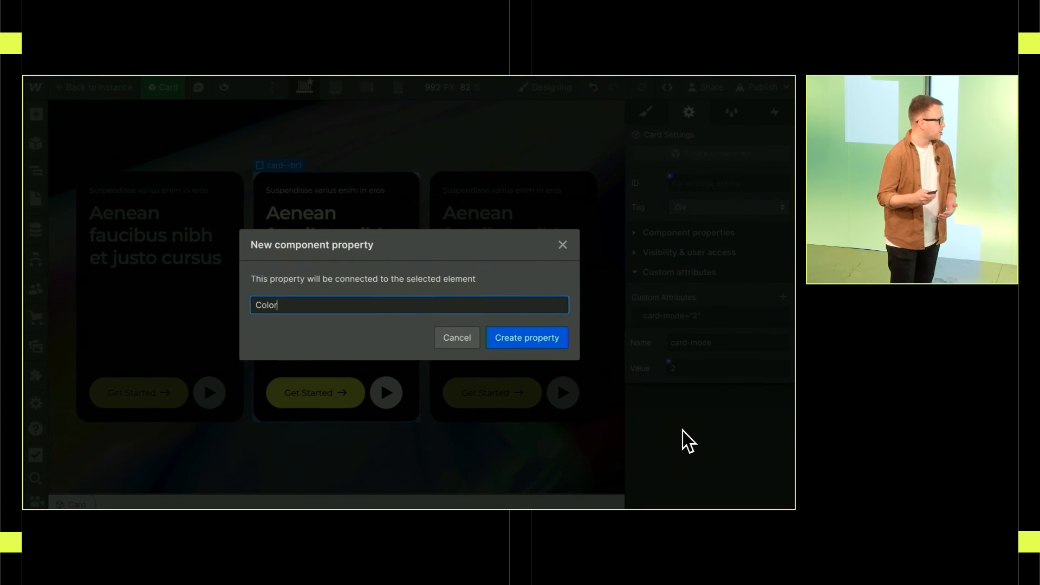
pyautogui.click(526, 338)
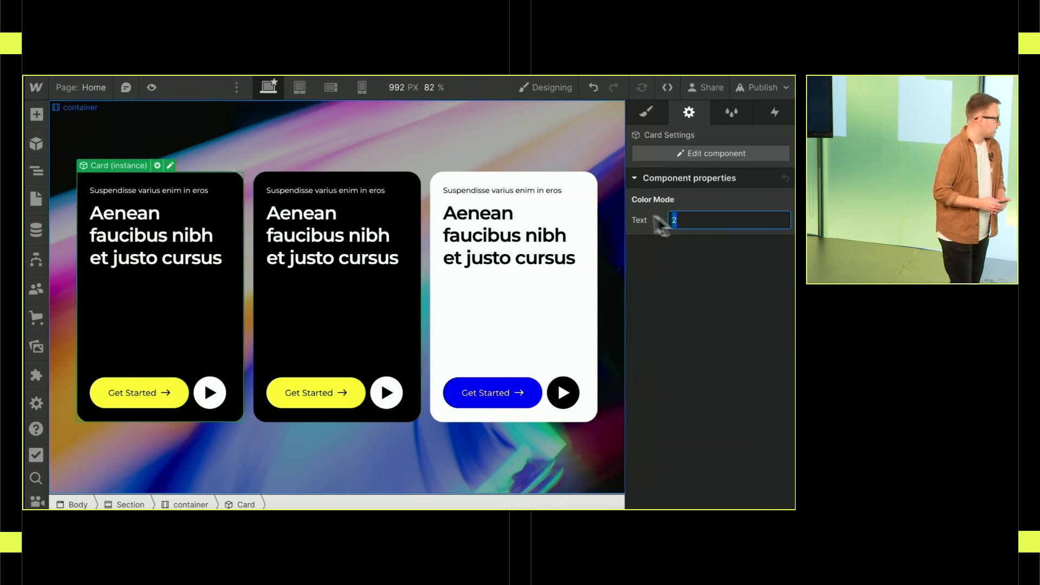
# - Enter 1 as the first card's Color Mode so it renders light
pyautogui.write('1')
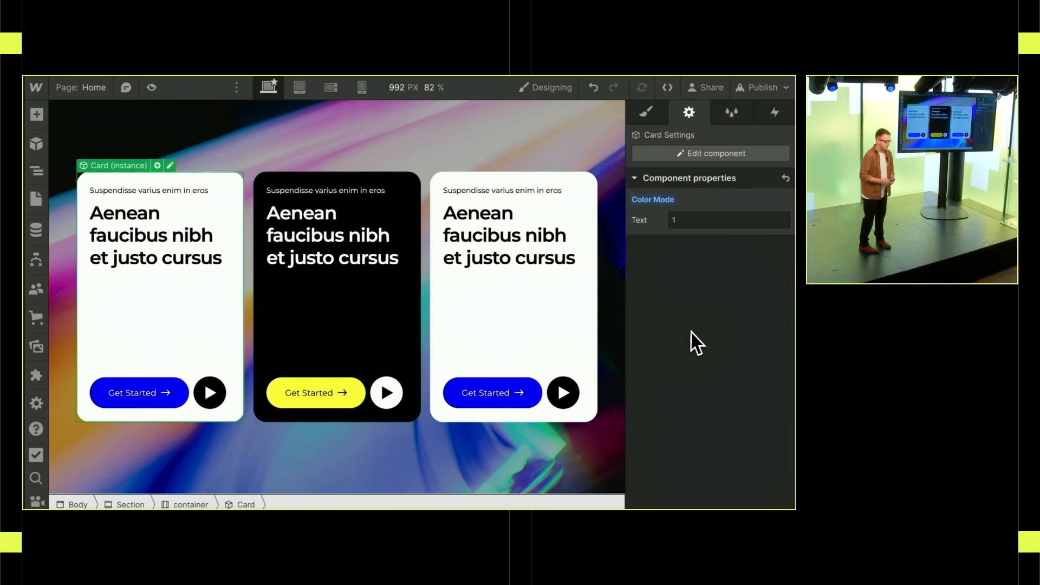